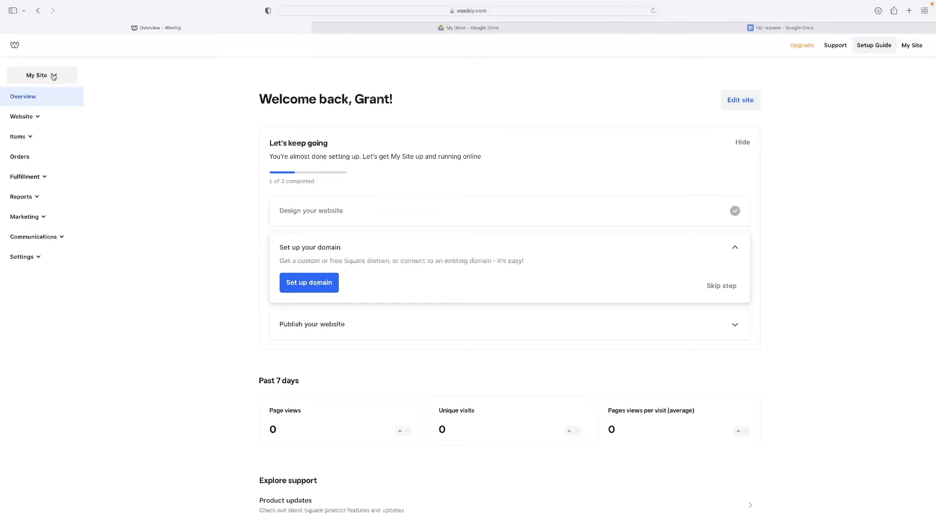
Step: Show the Switch Sites panel listing the account's six sites via My Site
left_click(37, 75)
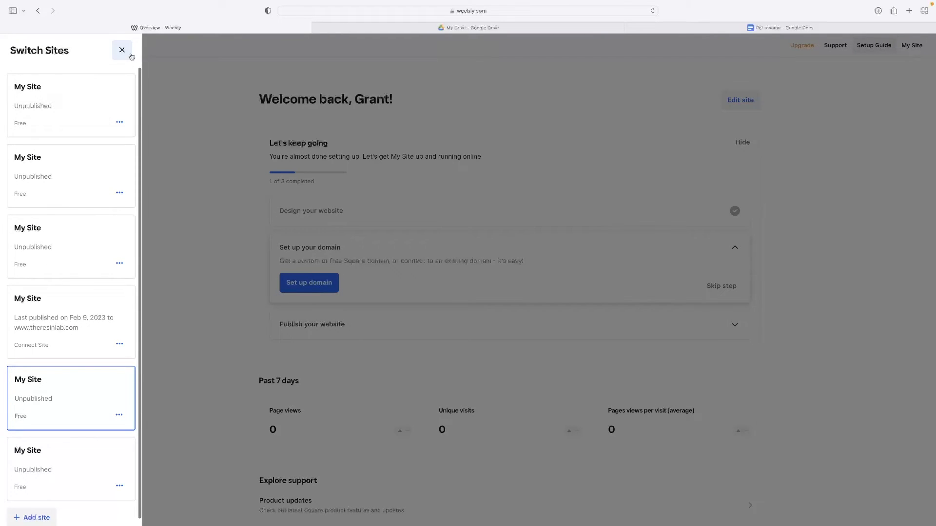
left_click(122, 49)
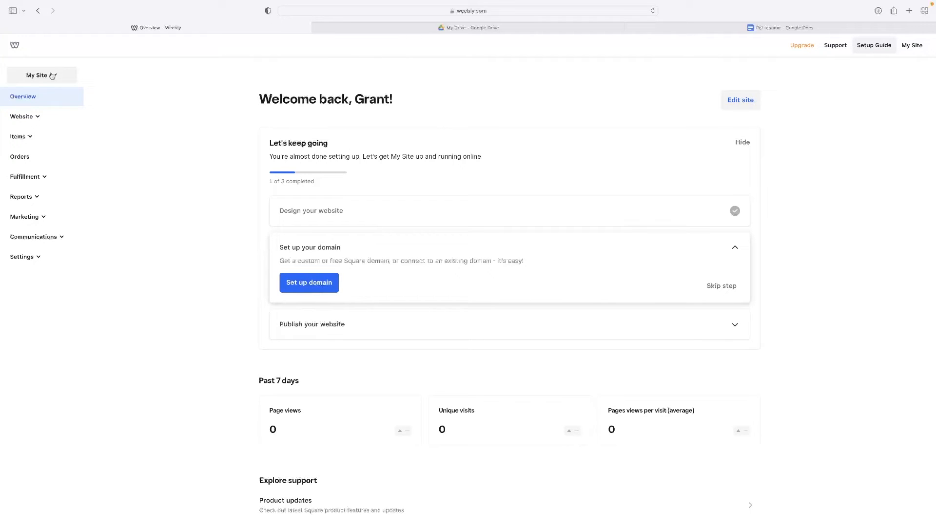
left_click(37, 75)
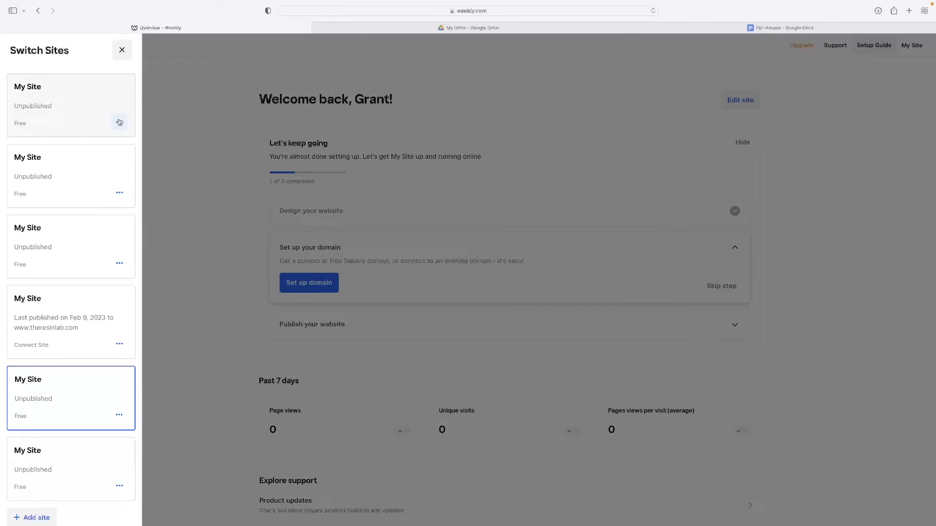
mouse_move(119, 205)
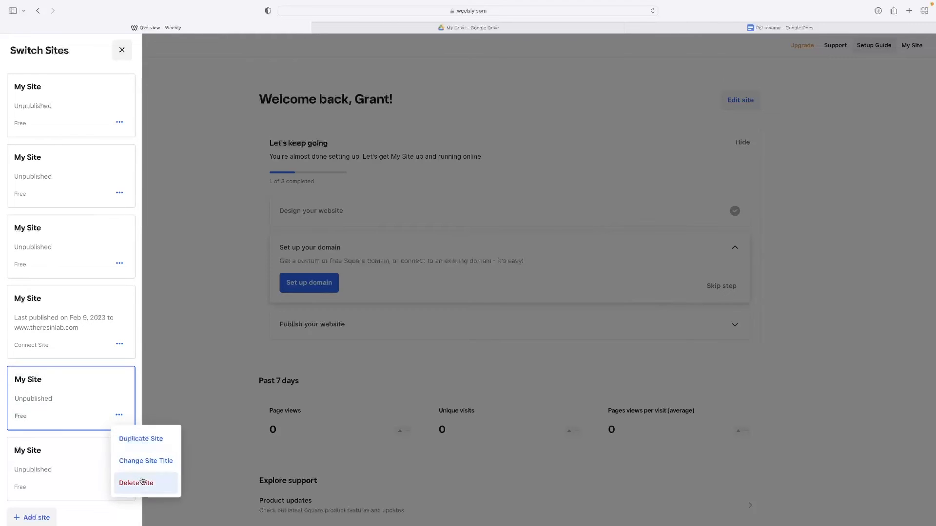
Step: Delete the fifth site from its card menu, leaving five sites listed
left_click(135, 482)
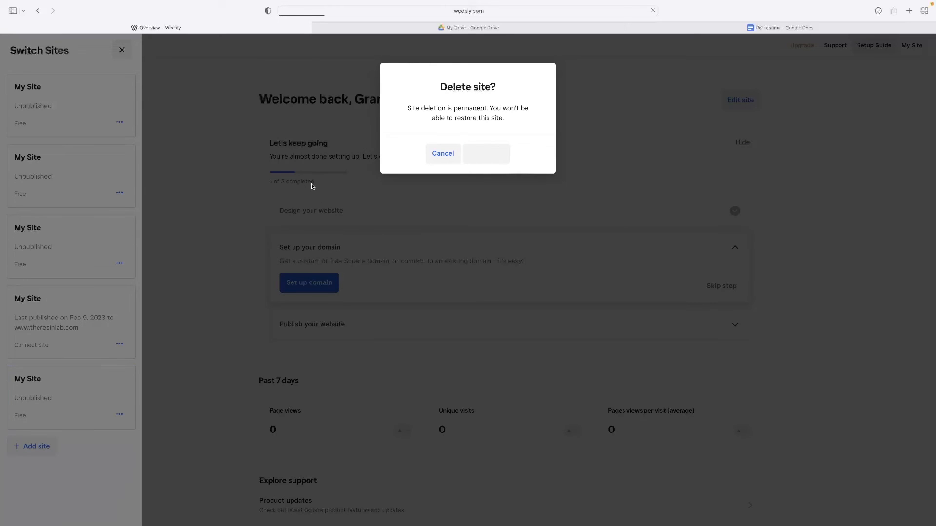
mouse_move(137, 186)
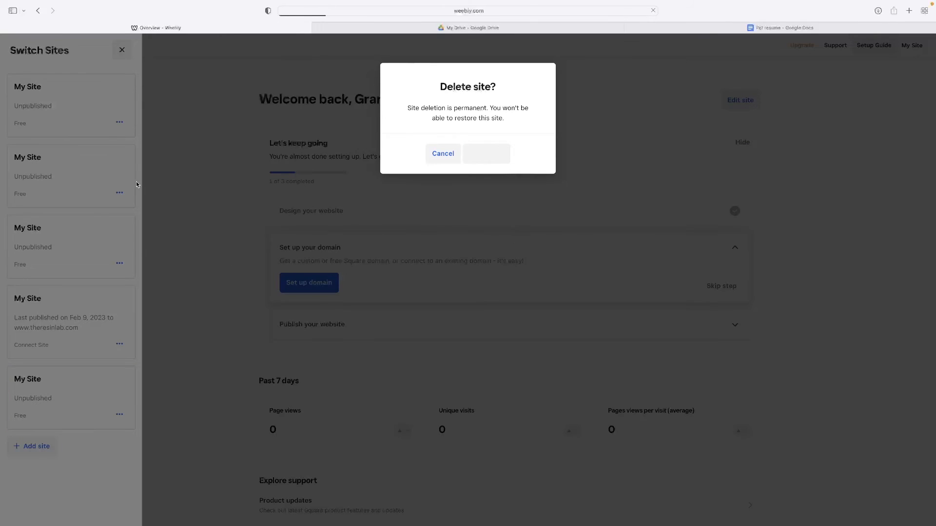